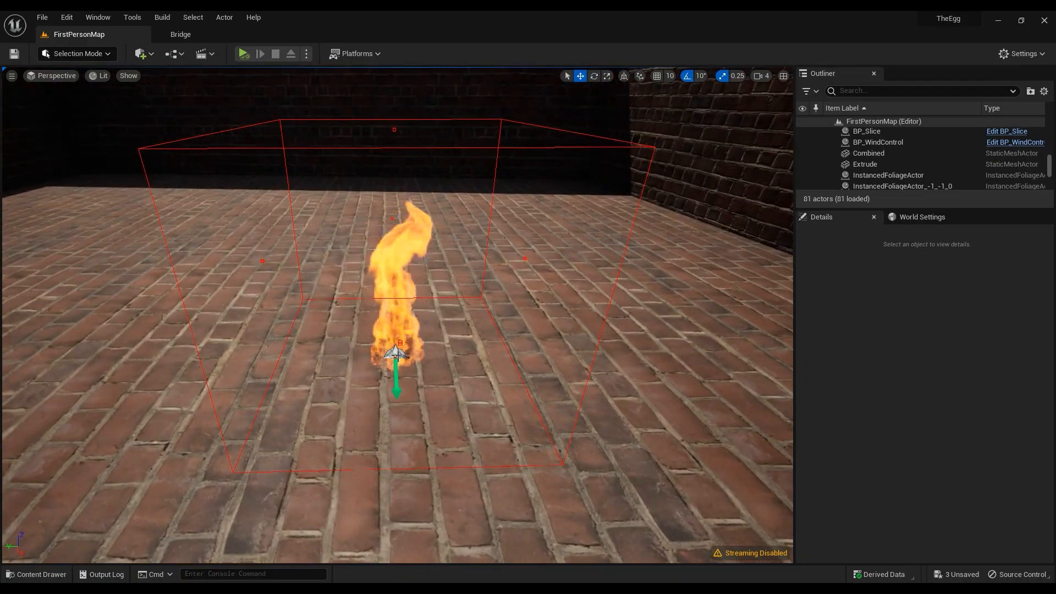
- Select NewNiagaraSystem to show its Collide_Meshes actor tag 'collider', then open the Edit menu
{"action": "left_click", "coordinate": [885, 164]}
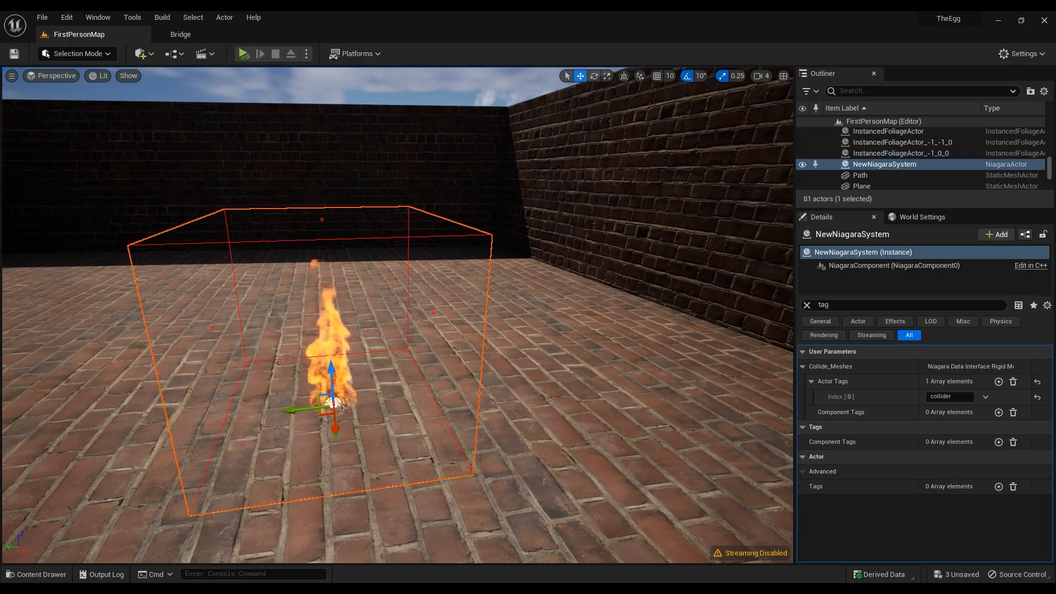
{"action": "left_click", "coordinate": [65, 17]}
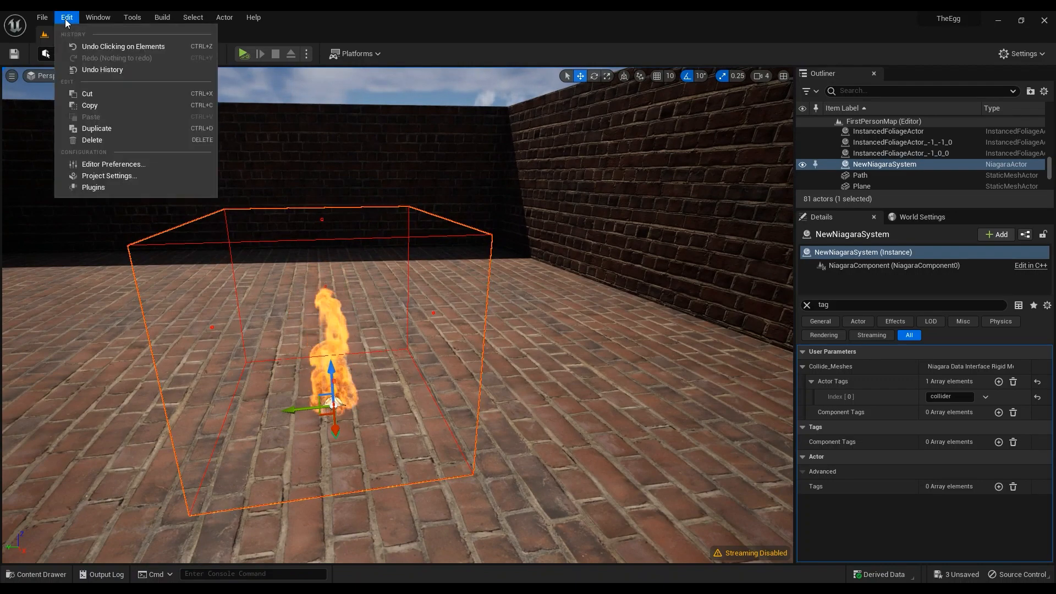
{"action": "left_click", "coordinate": [93, 187]}
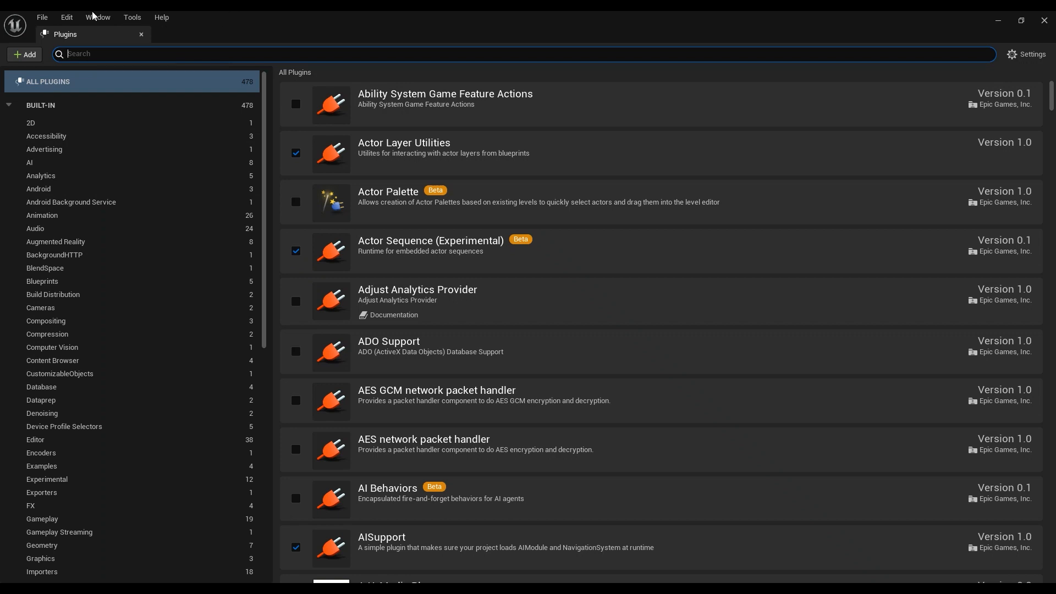
{"action": "mouse_move", "coordinate": [158, 68]}
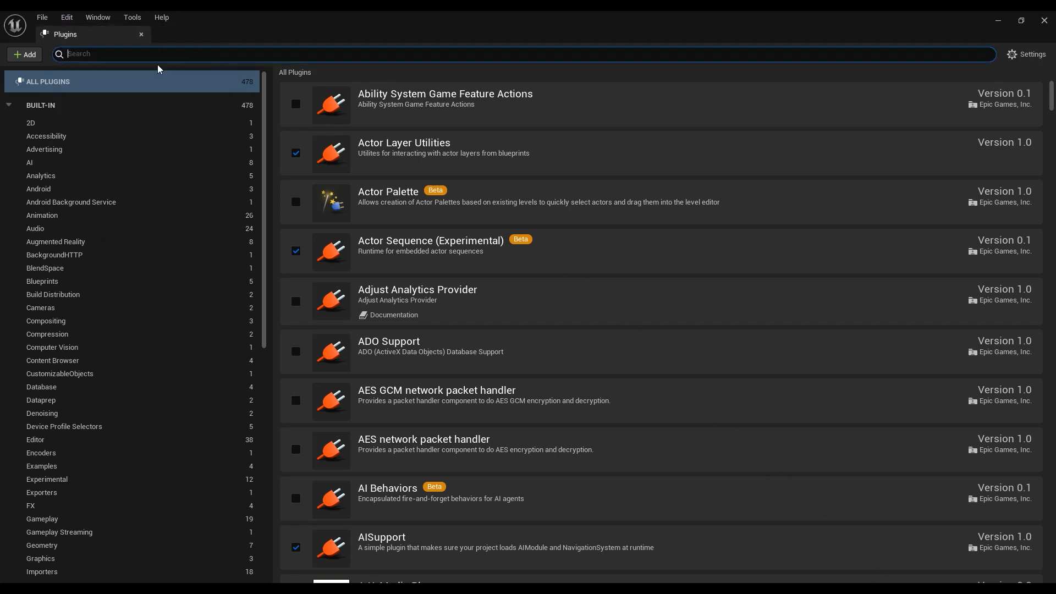
{"action": "type", "text": "f"}
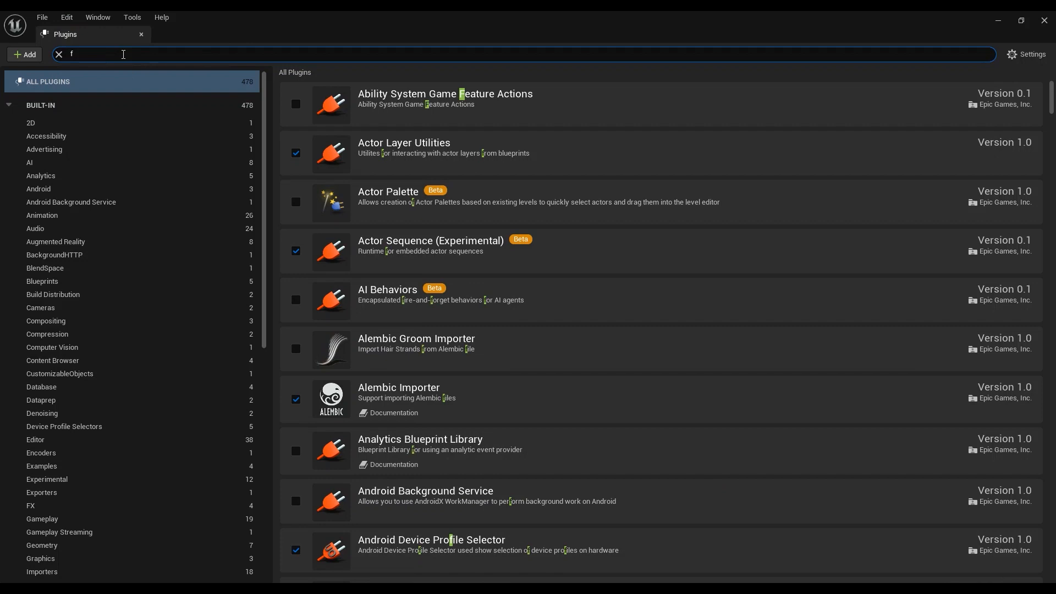
{"action": "type", "text": "lui"}
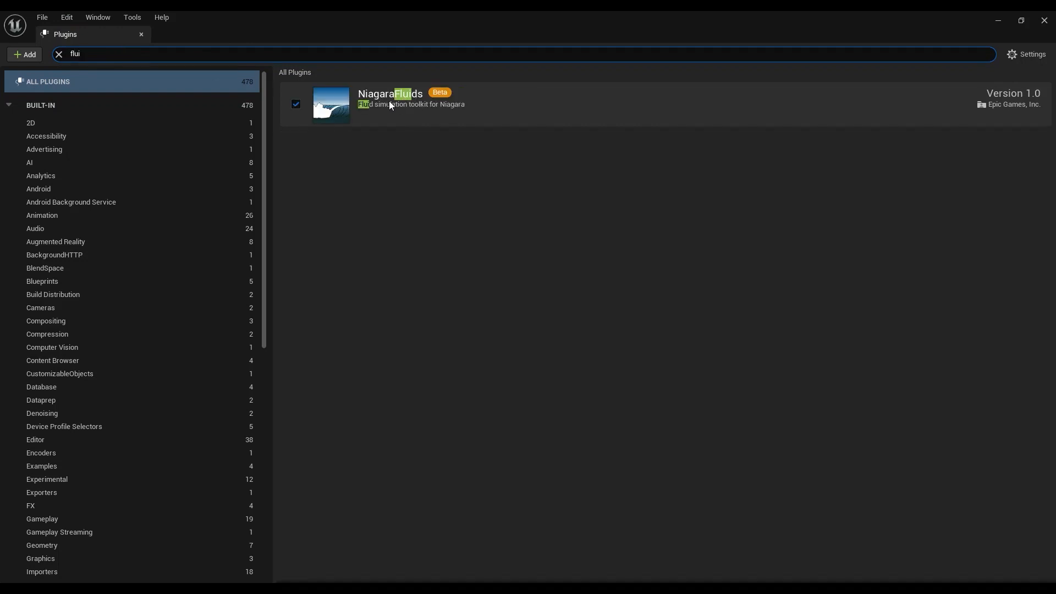
{"action": "mouse_move", "coordinate": [387, 103]}
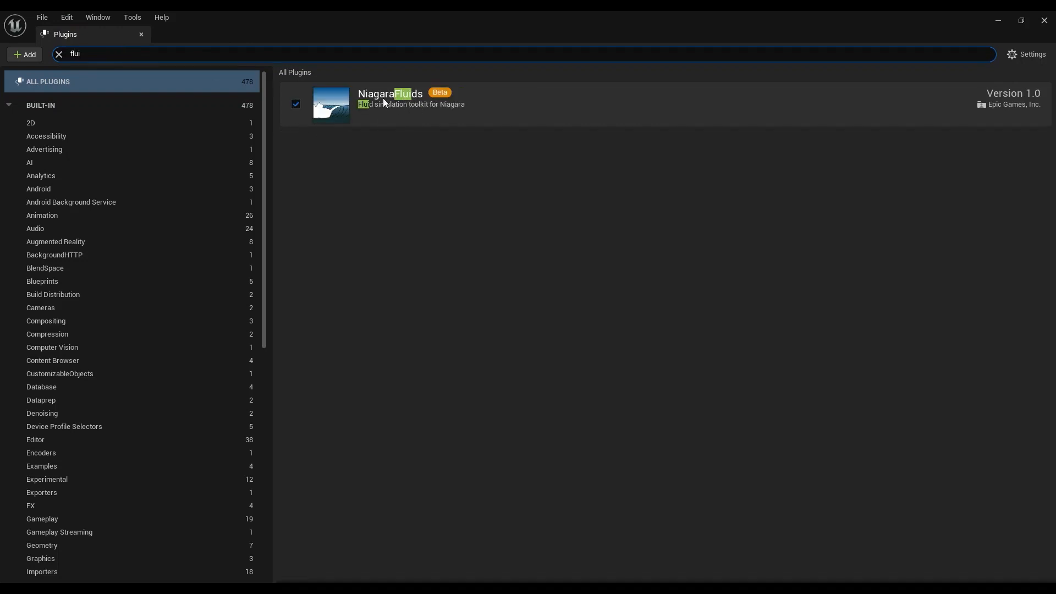
{"action": "mouse_move", "coordinate": [325, 115]}
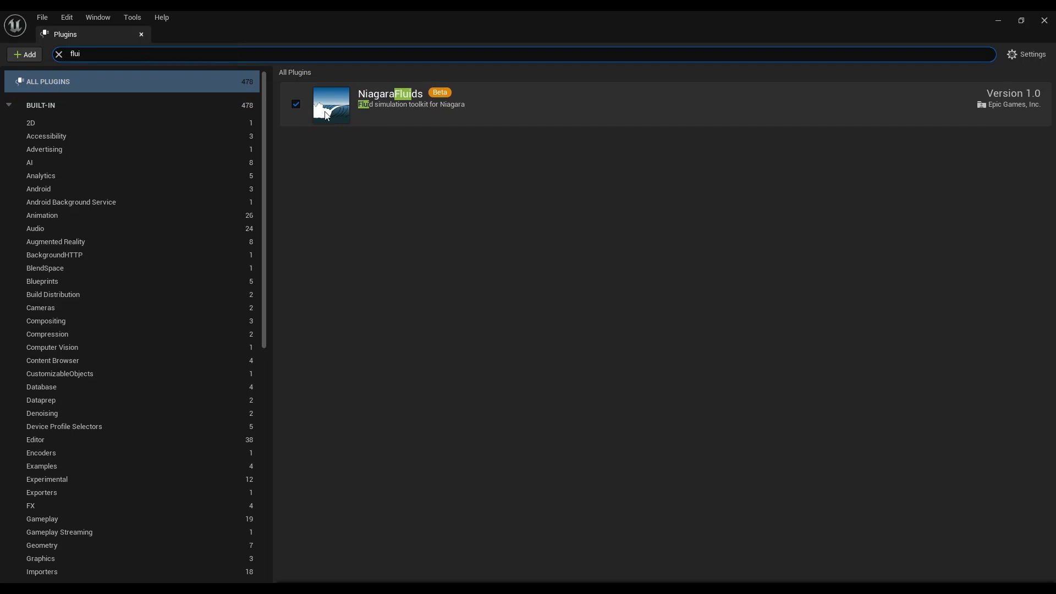
{"action": "left_click", "coordinate": [141, 34]}
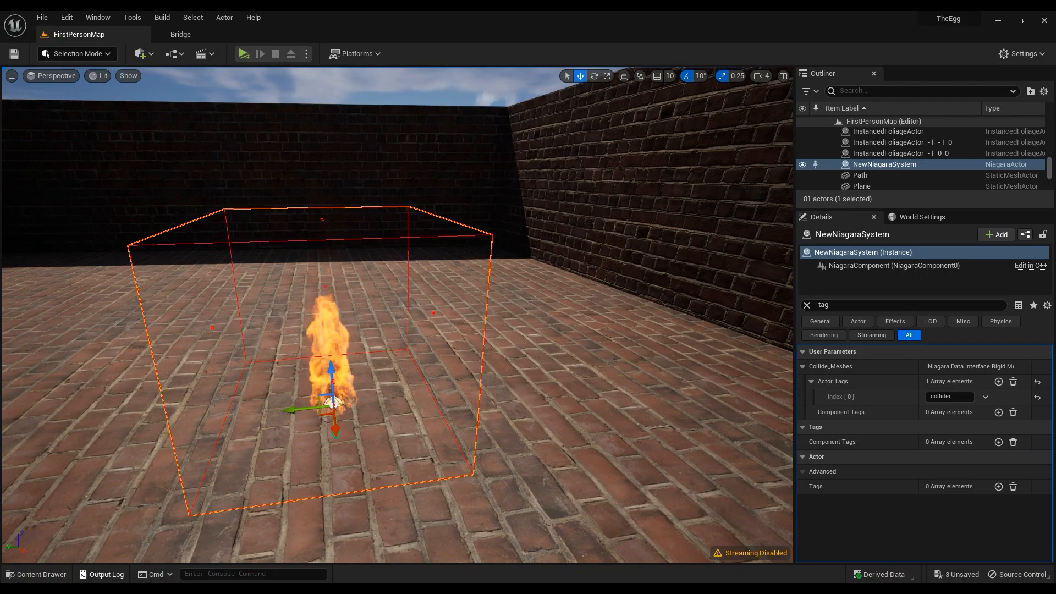
- Start a new Niagara system asset in the FX folder from the Content Drawer
{"action": "left_click", "coordinate": [31, 382]}
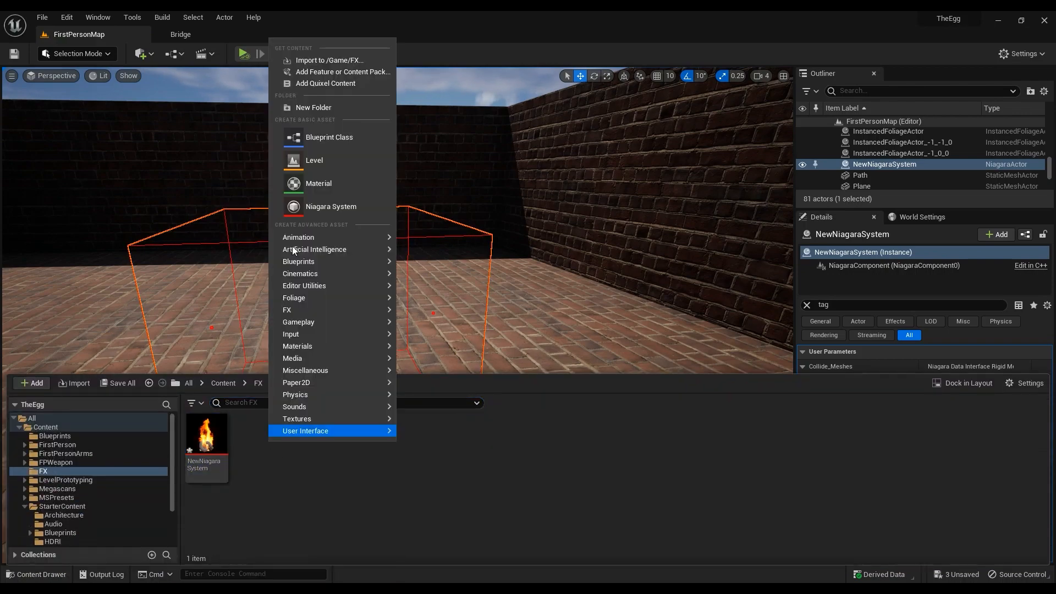
{"action": "left_click", "coordinate": [330, 206]}
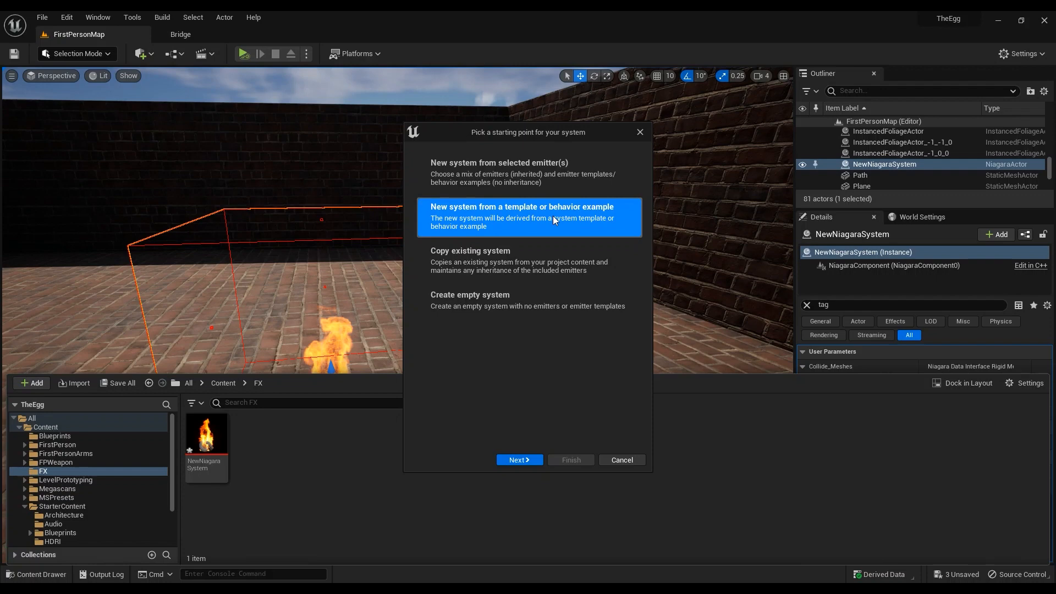
{"action": "mouse_move", "coordinate": [518, 460]}
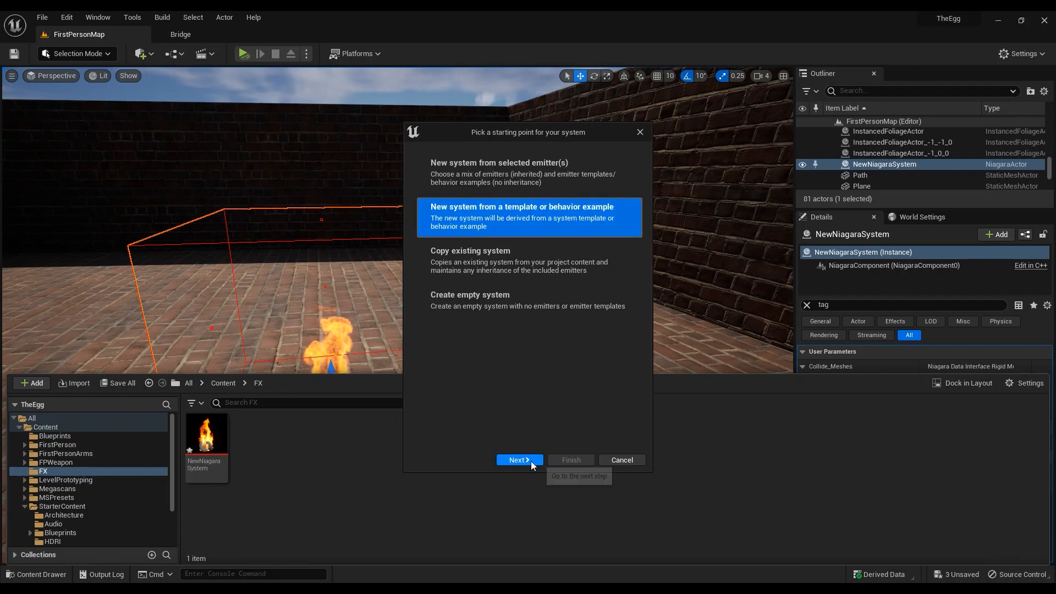
{"action": "left_click", "coordinate": [519, 460]}
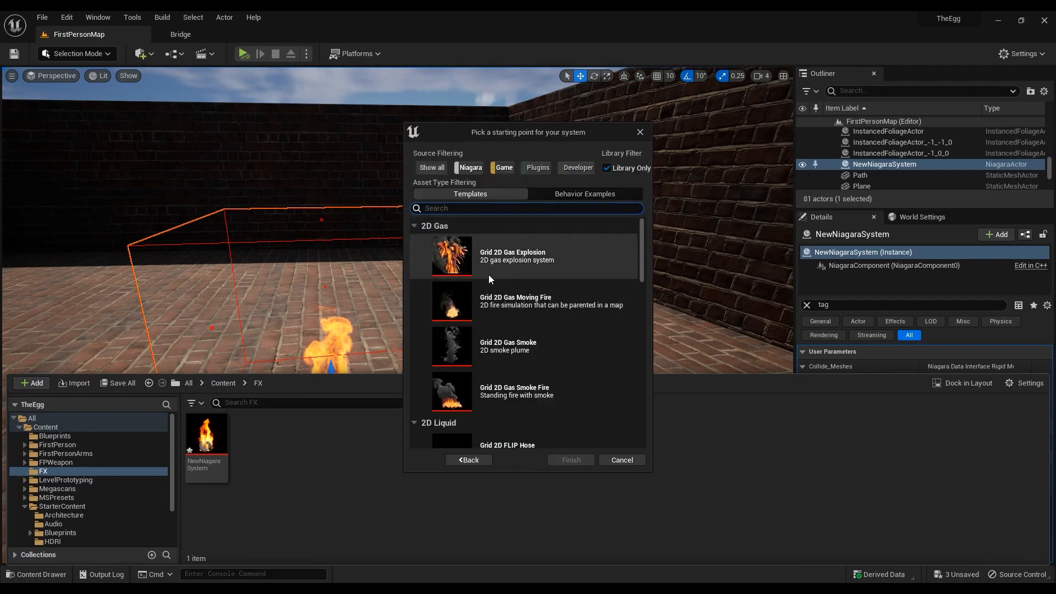
- Pick the Grid 3D Gas Smoke template and finish creating the system
{"action": "scroll", "scroll_direction": "down", "scroll_amount": 3}
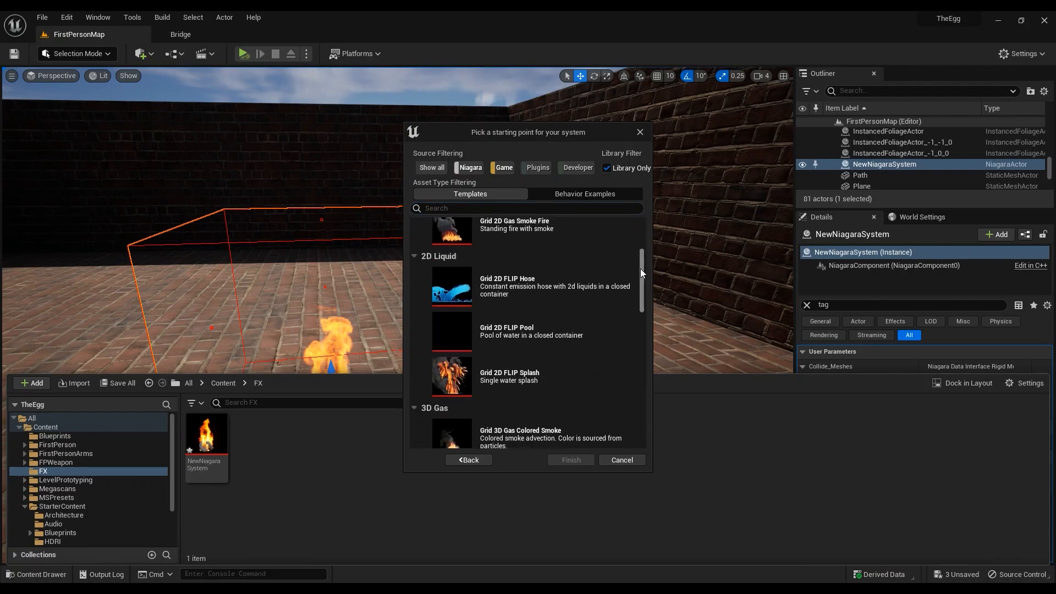
{"action": "scroll", "scroll_direction": "down", "scroll_amount": 3}
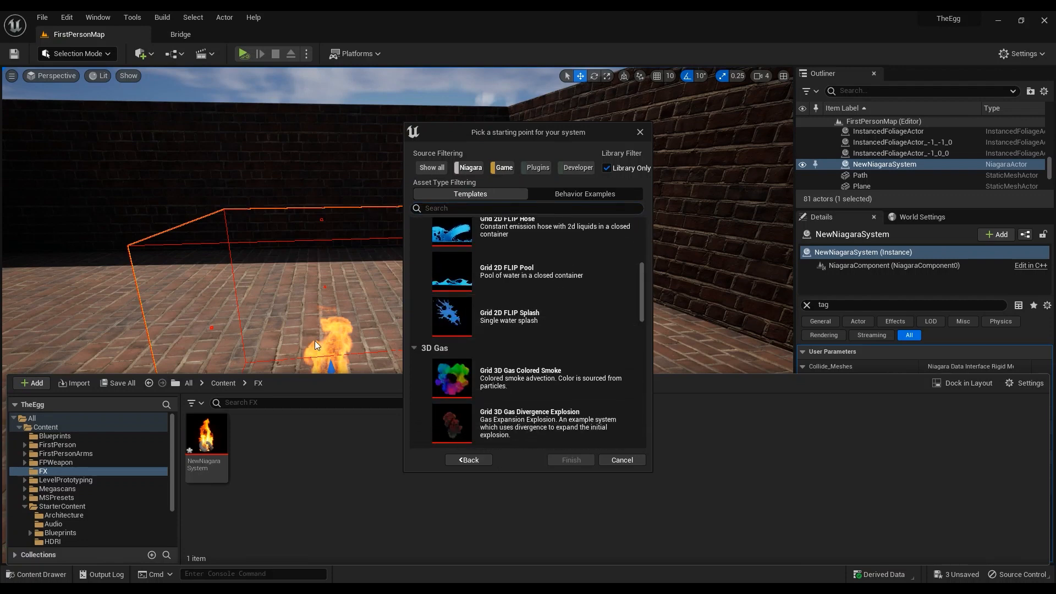
{"action": "scroll", "scroll_direction": "down", "scroll_amount": 3}
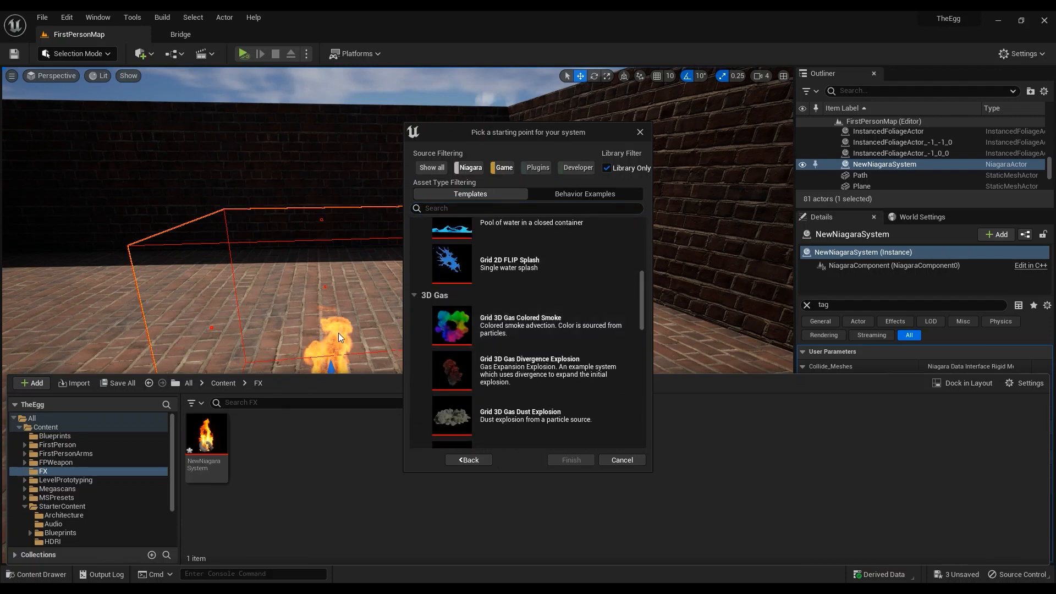
{"action": "scroll", "scroll_direction": "down", "scroll_amount": 3}
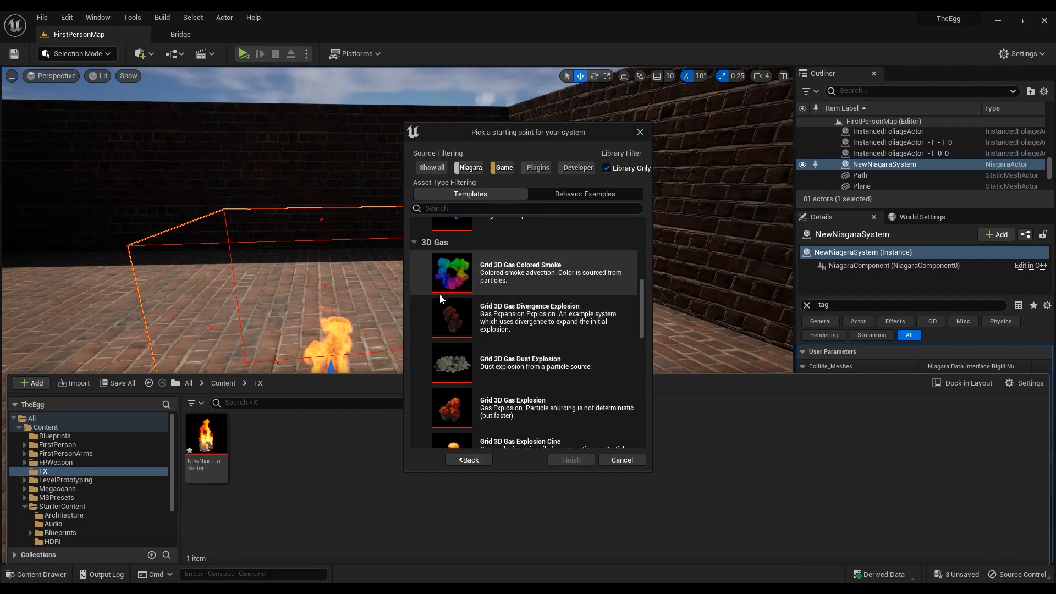
{"action": "scroll", "scroll_direction": "down", "scroll_amount": 3}
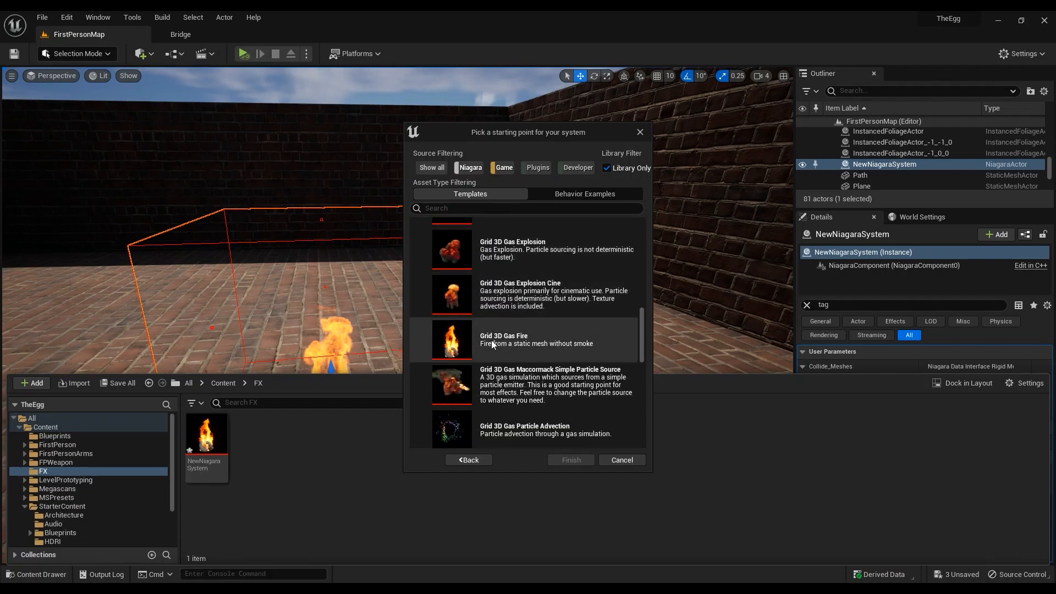
{"action": "scroll", "scroll_direction": "down", "scroll_amount": 3}
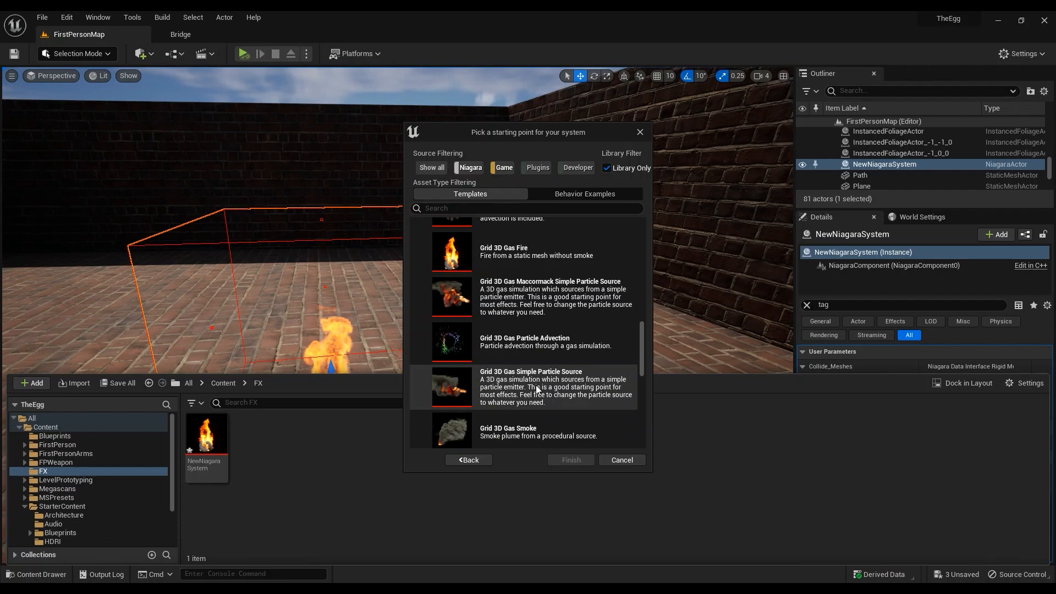
{"action": "scroll", "scroll_direction": "down", "scroll_amount": 3}
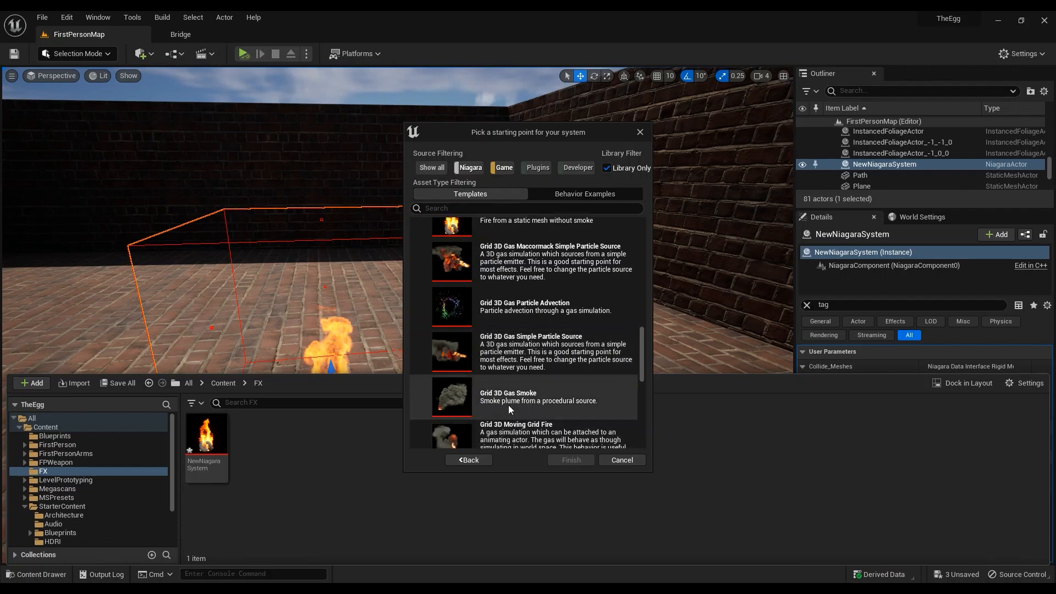
{"action": "left_click", "coordinate": [523, 397]}
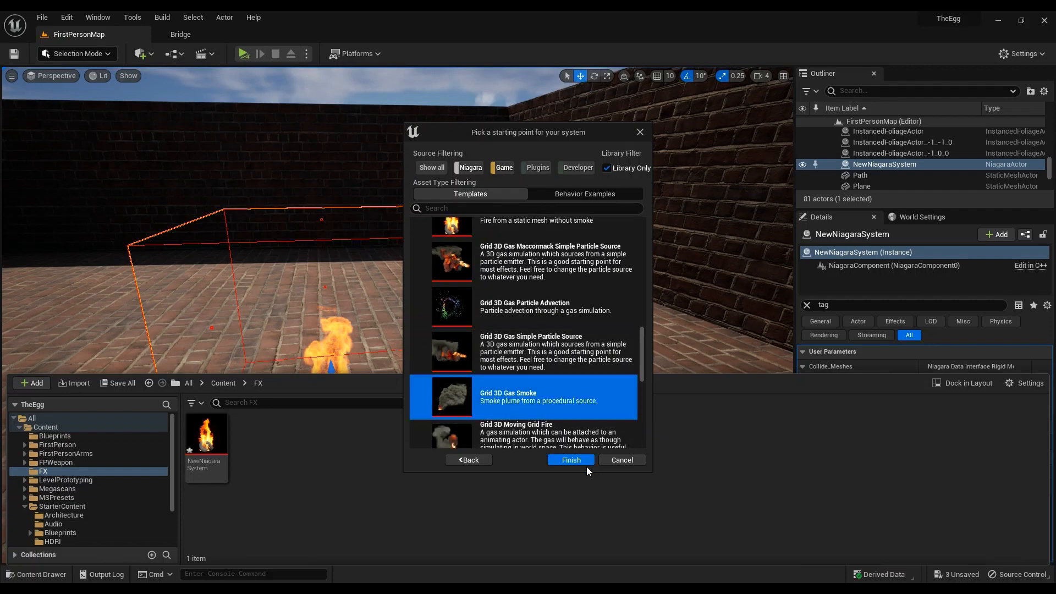
{"action": "left_click", "coordinate": [569, 460]}
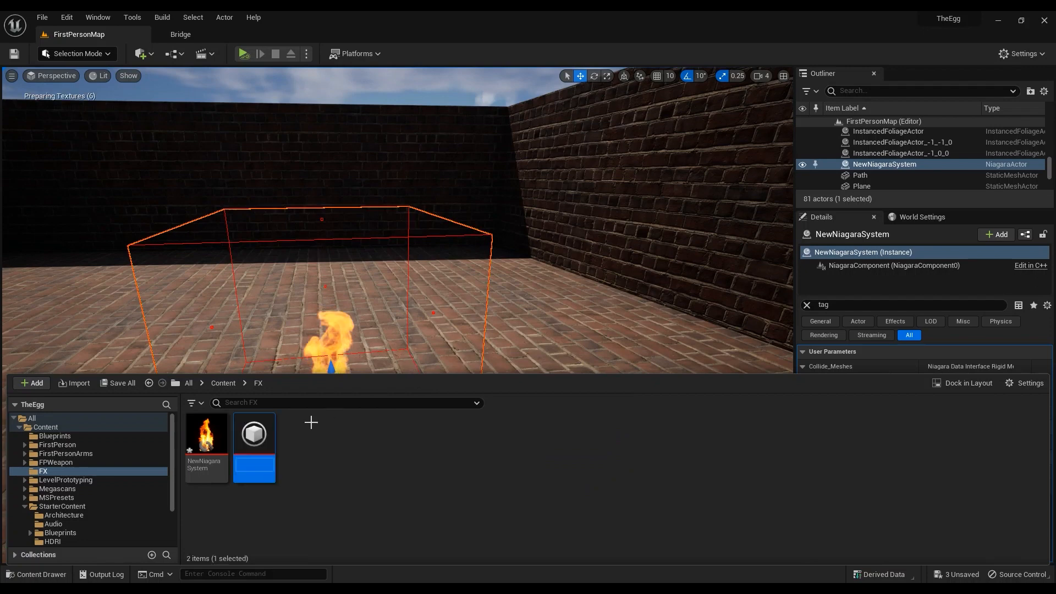
- Dismiss the Content Drawer and select the Path brick wall in the level
{"action": "double_click", "coordinate": [254, 463]}
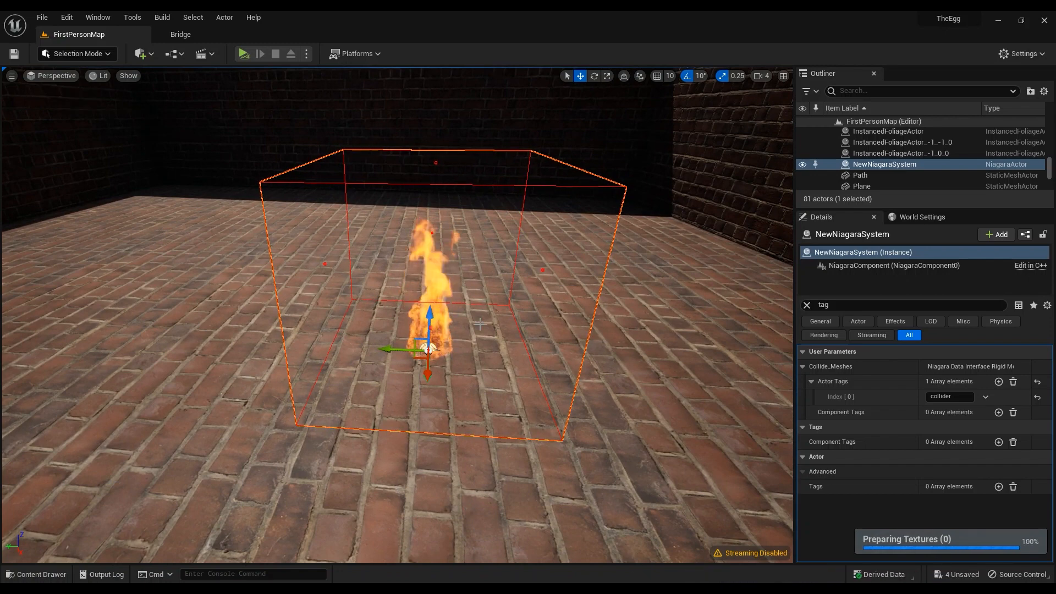
{"action": "left_click", "coordinate": [141, 53]}
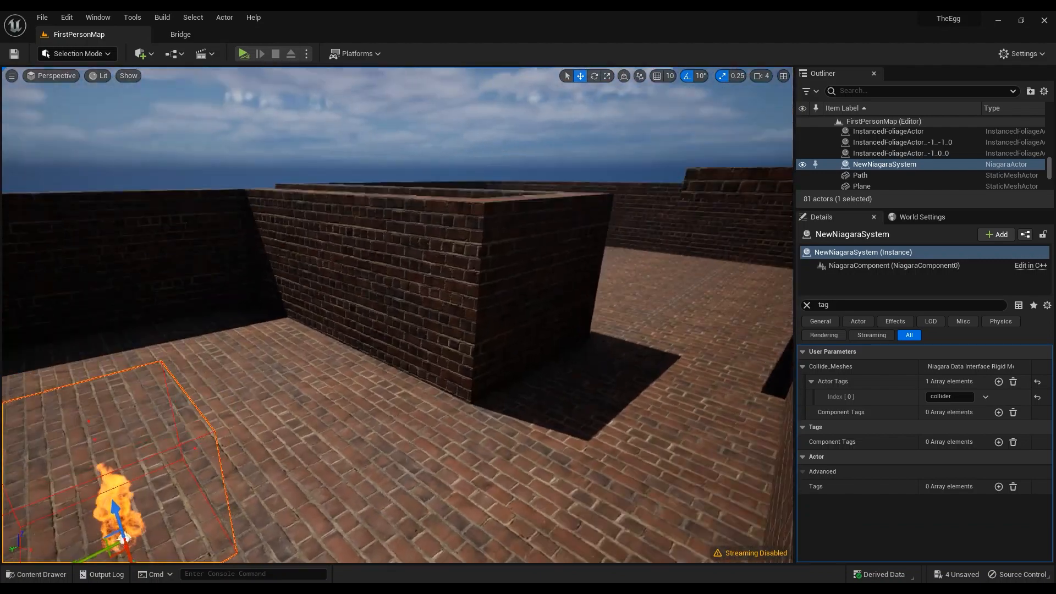
{"action": "left_click", "coordinate": [860, 175]}
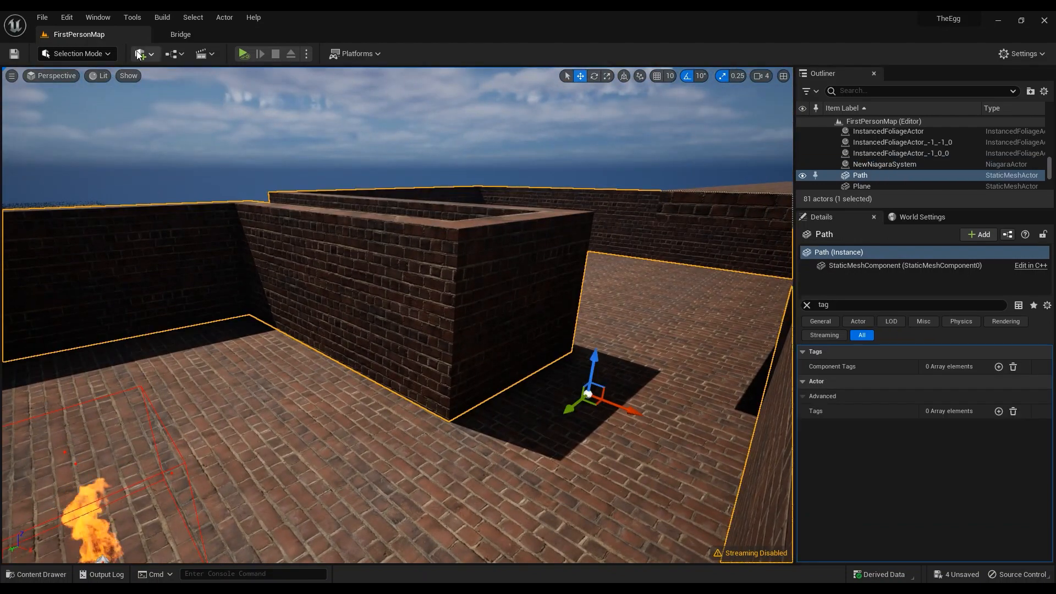
- Add a cube from Quick Add > Shapes and position it over the fire emitter
{"action": "left_click", "coordinate": [140, 53]}
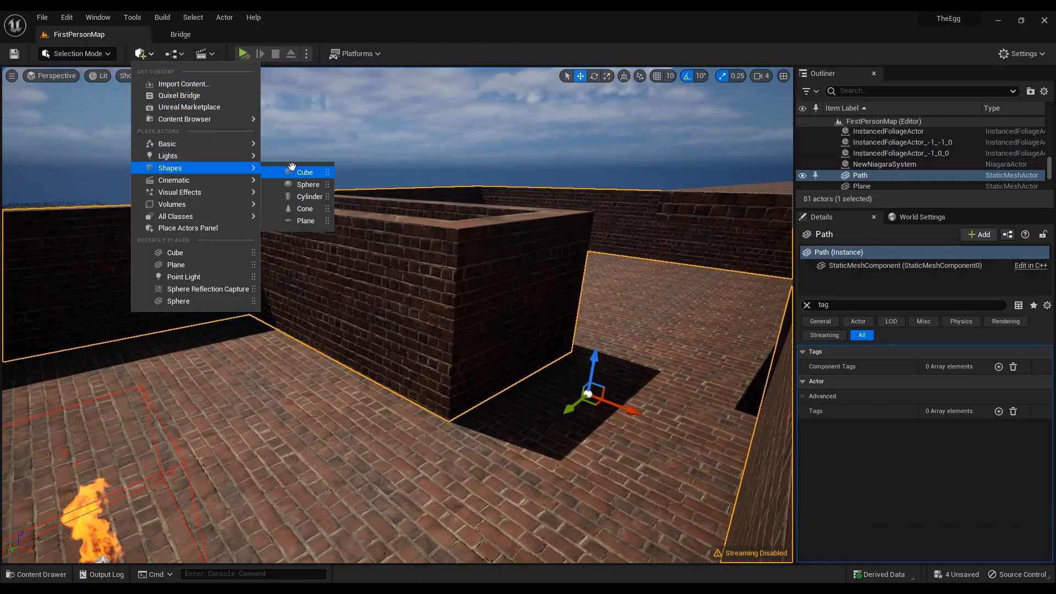
{"action": "left_click", "coordinate": [304, 171]}
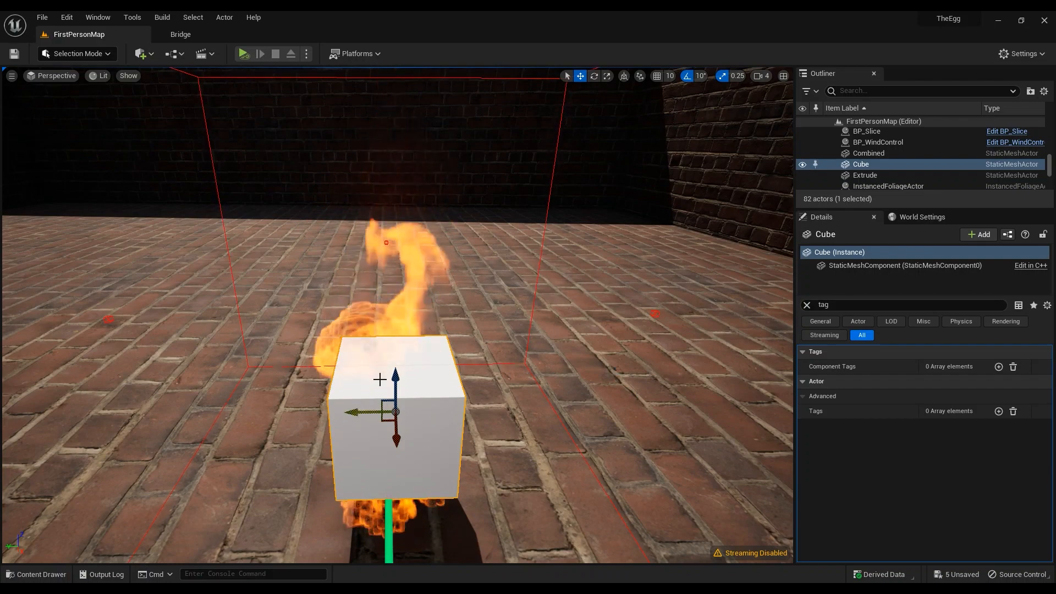
{"action": "left_click", "coordinate": [885, 164]}
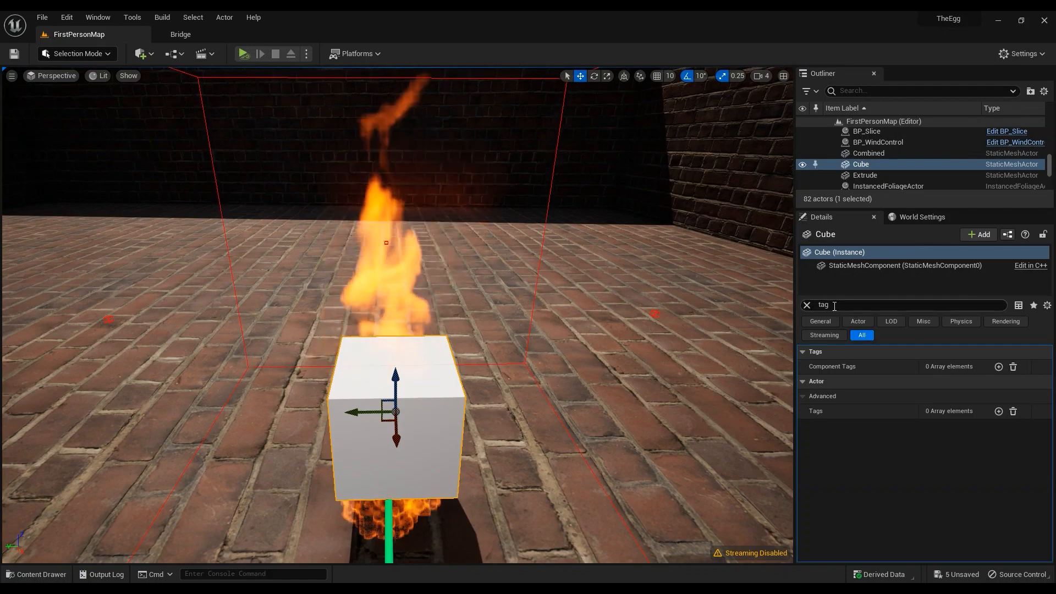
- Filter the cube's Details by 'tag' and add a Collider actor tag entry
{"action": "left_click", "coordinate": [806, 305]}
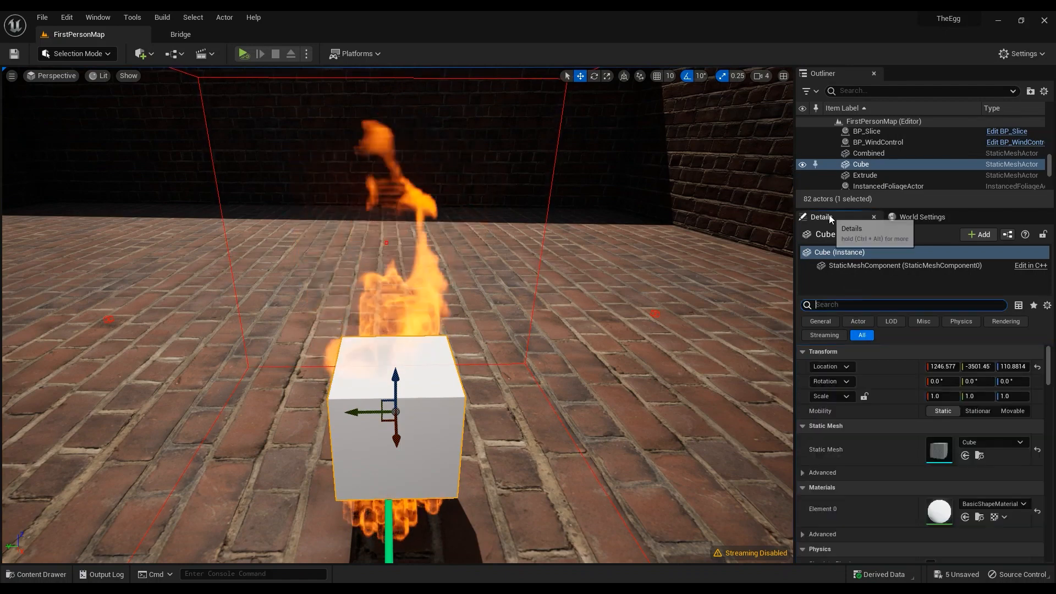
{"action": "type", "text": "ta"}
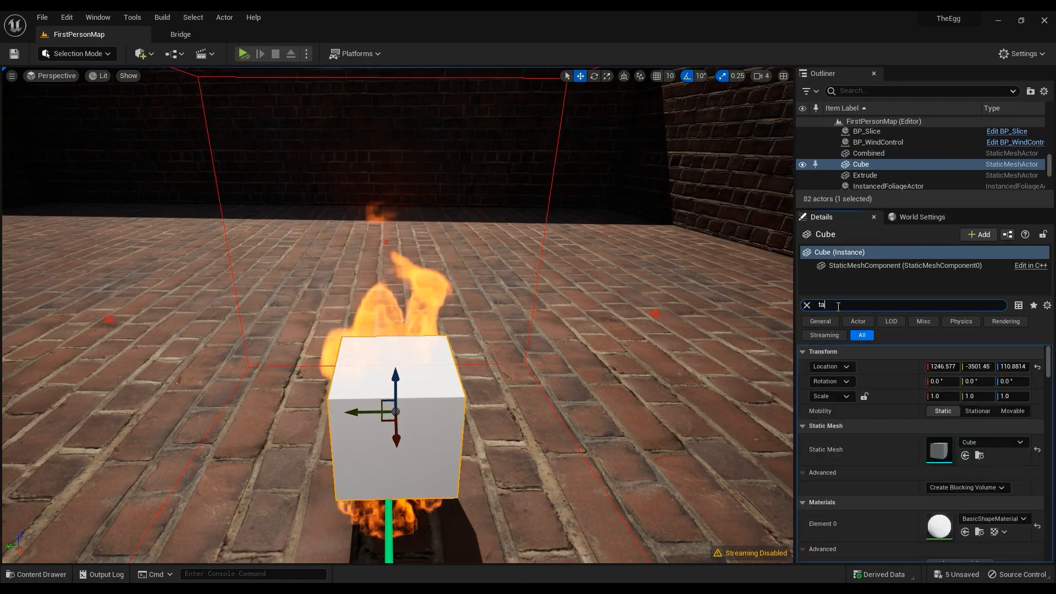
{"action": "type", "text": "g"}
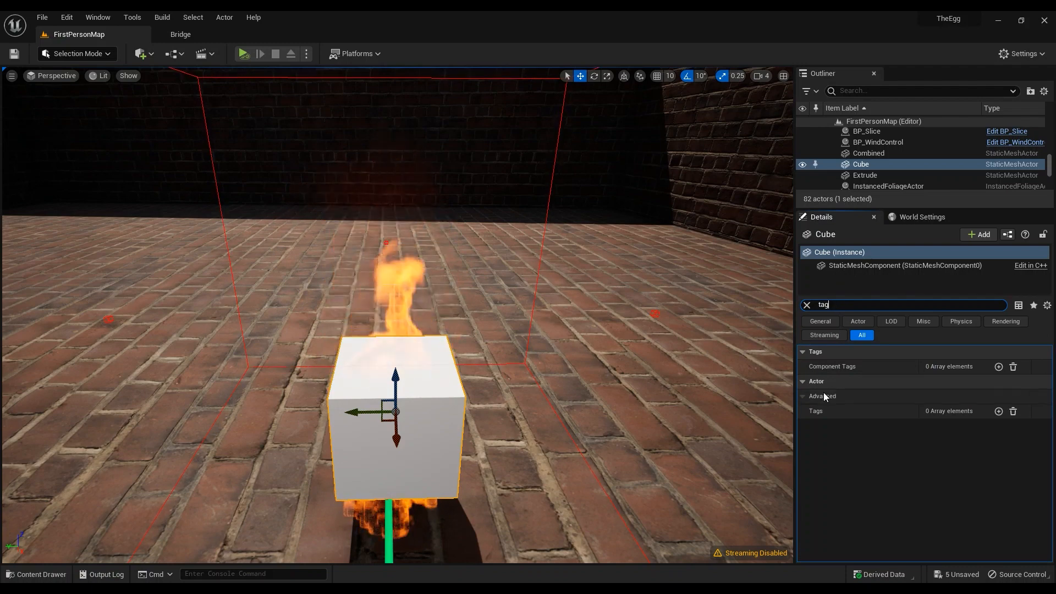
{"action": "left_click", "coordinate": [997, 411]}
{"action": "type", "text": "Collider"}
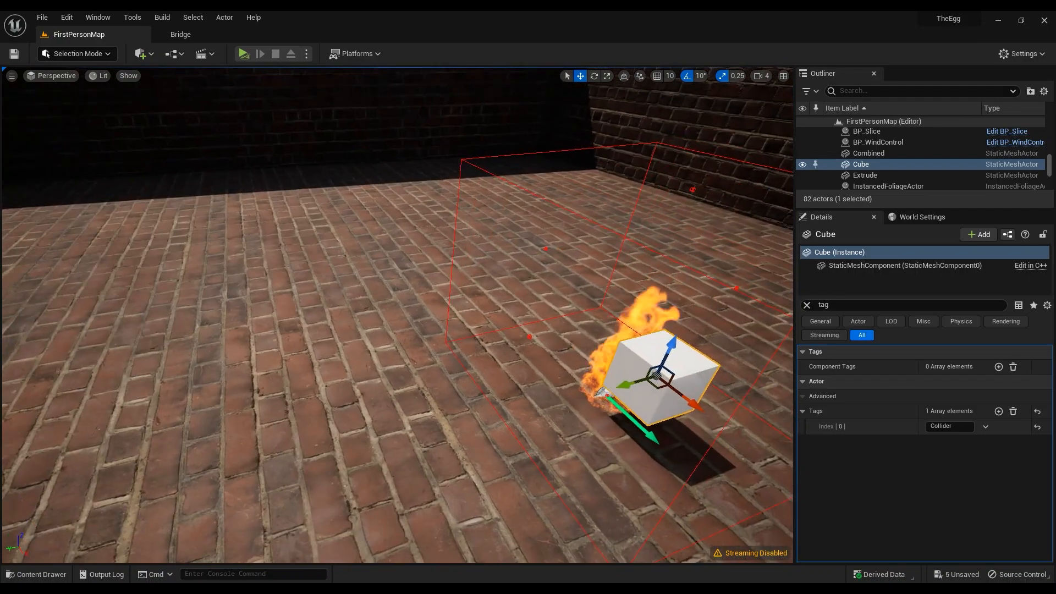
{"action": "left_click", "coordinate": [885, 163]}
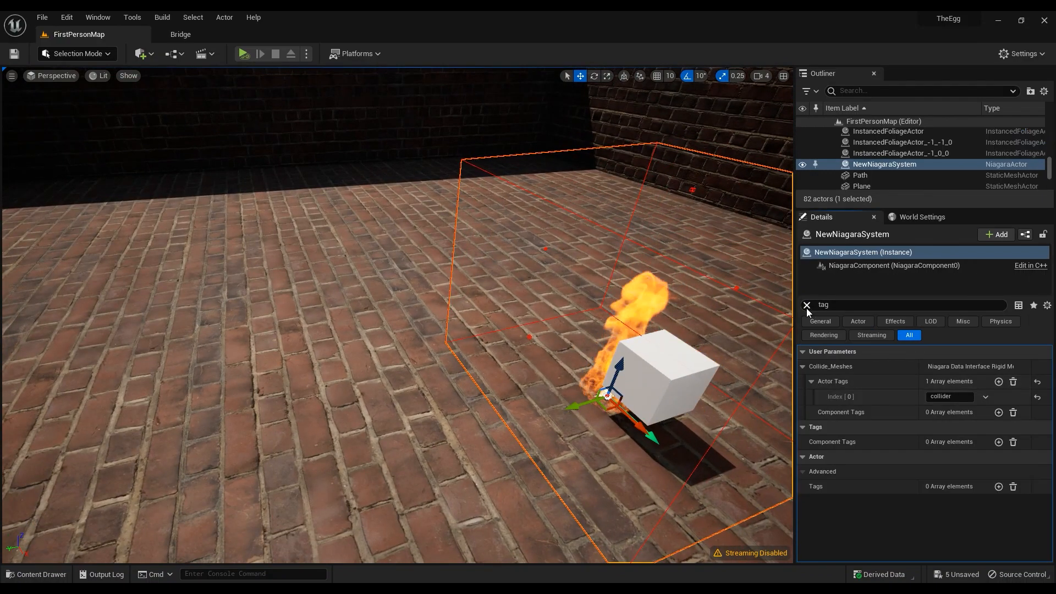
- Set the fire system's ResolutionMaxAxis to 64 and WorldSpaceSize X to about 340.6
{"action": "left_click", "coordinate": [807, 304]}
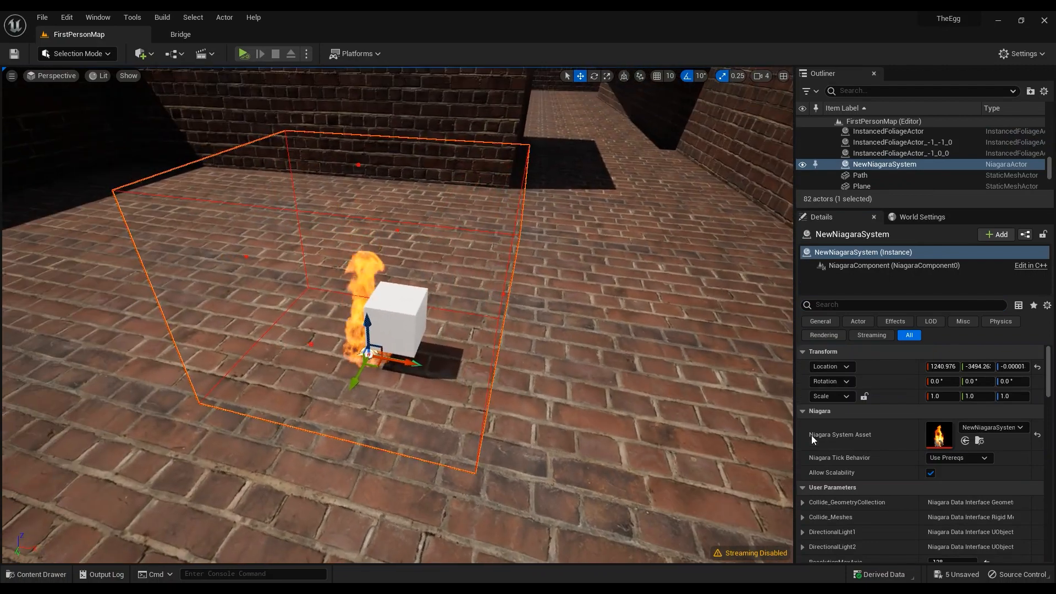
{"action": "scroll", "scroll_direction": "down", "scroll_amount": 3}
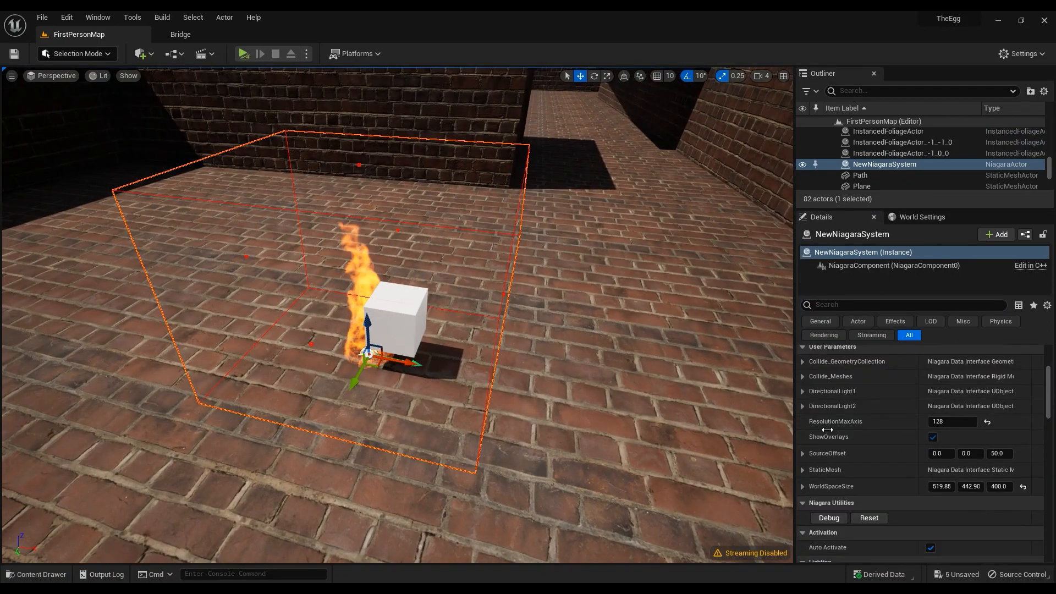
{"action": "mouse_move", "coordinate": [952, 422]}
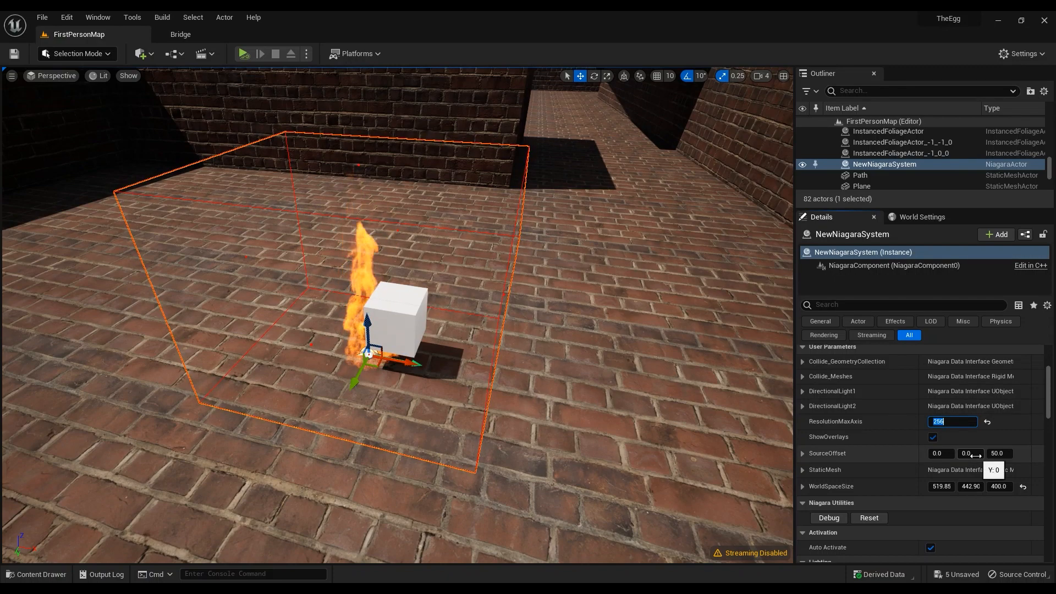
{"action": "type", "text": "64"}
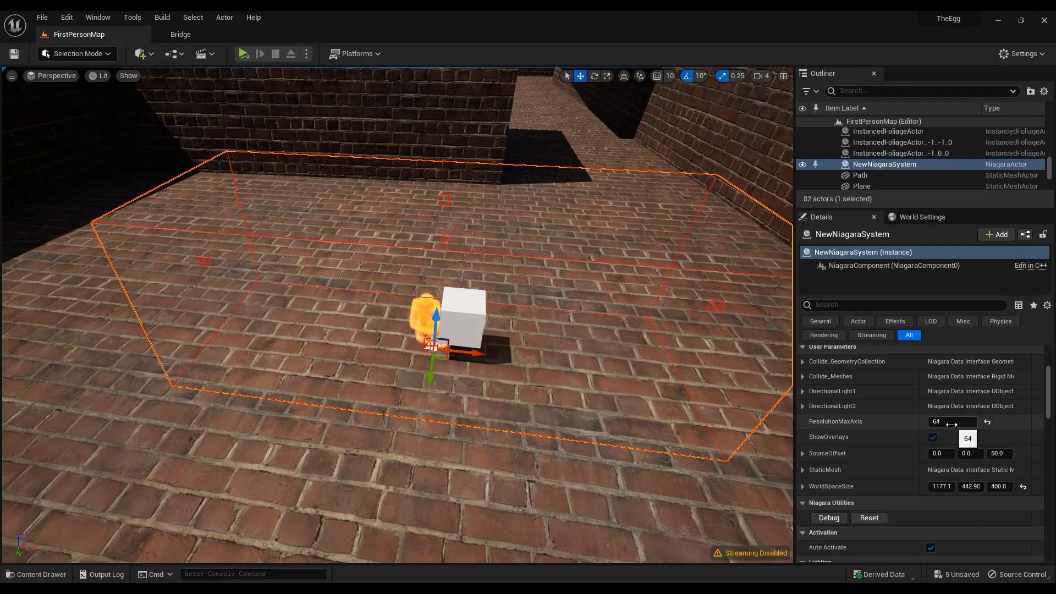
{"action": "mouse_move", "coordinate": [942, 486]}
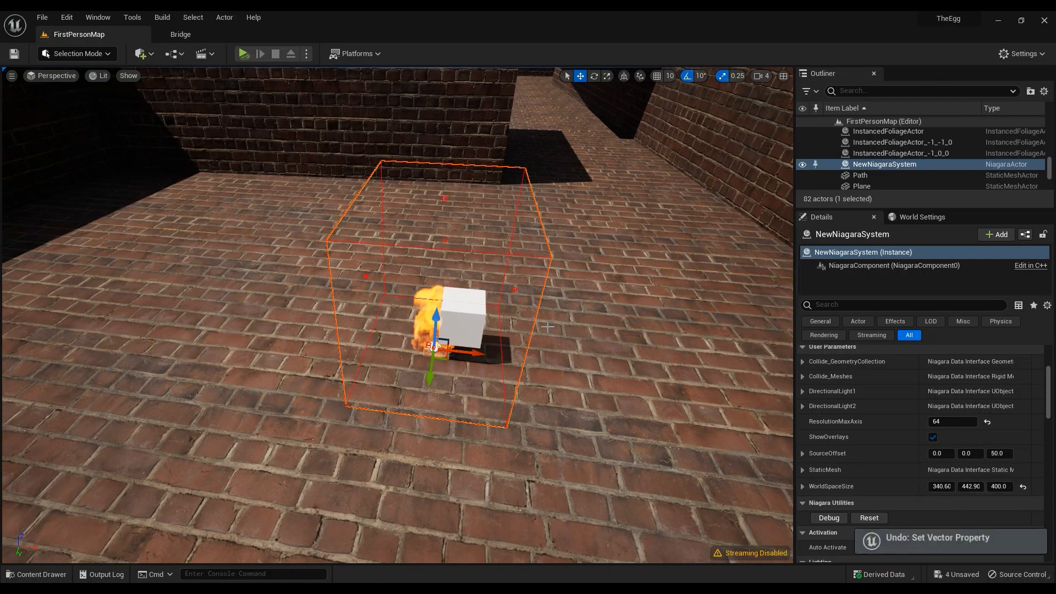
{"action": "scroll", "scroll_direction": "down", "scroll_amount": 3}
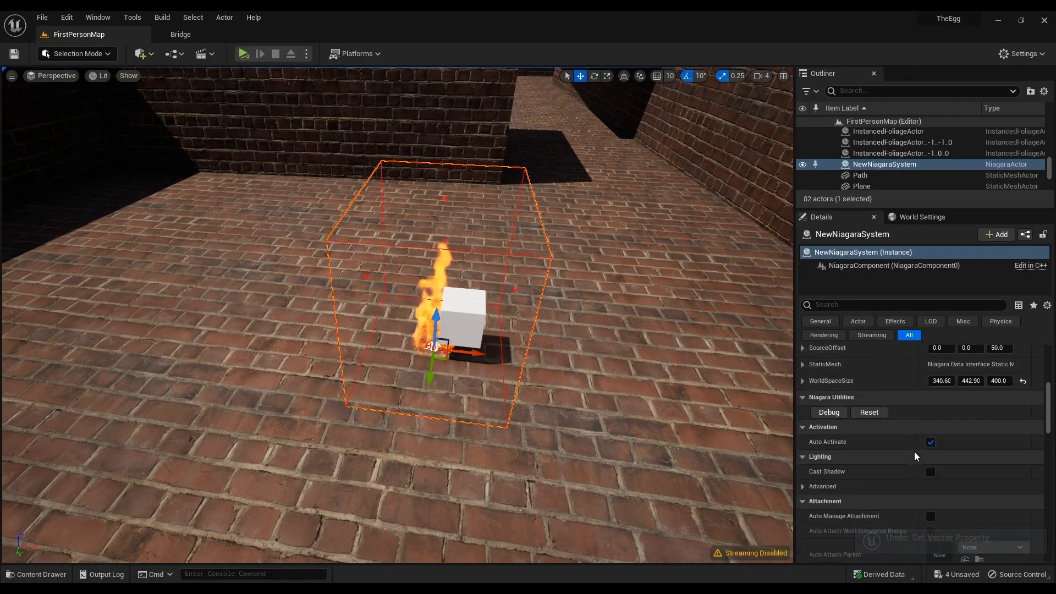
{"action": "mouse_move", "coordinate": [36, 574]}
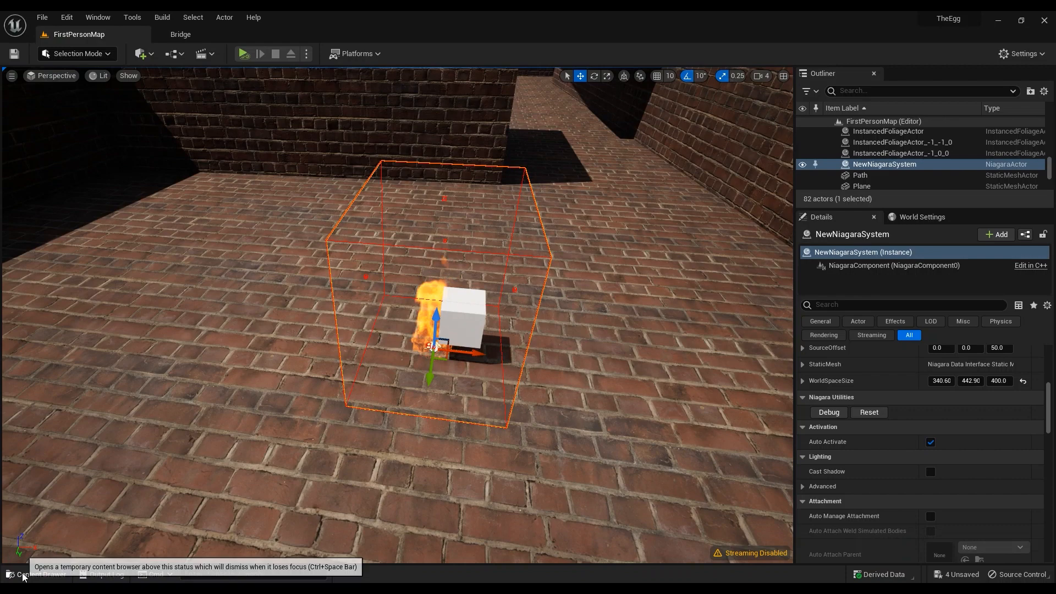
{"action": "mouse_move", "coordinate": [201, 317]}
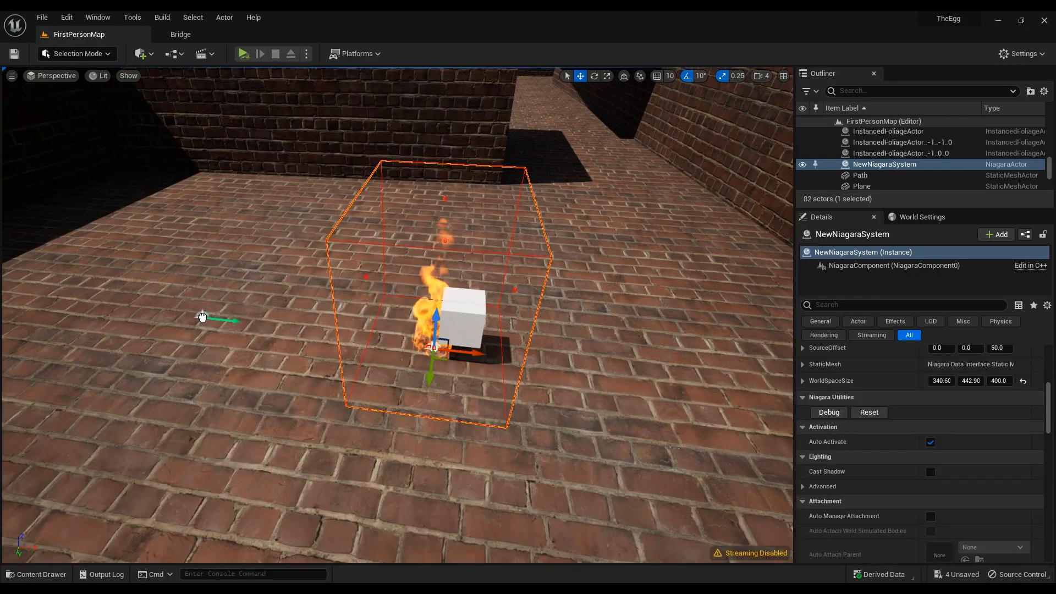